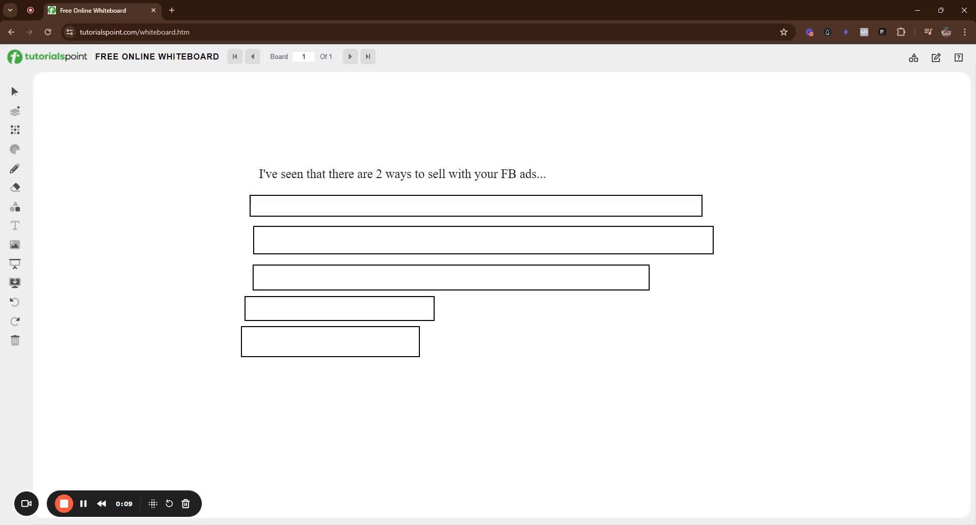
pyautogui.moveTo(364, 163)
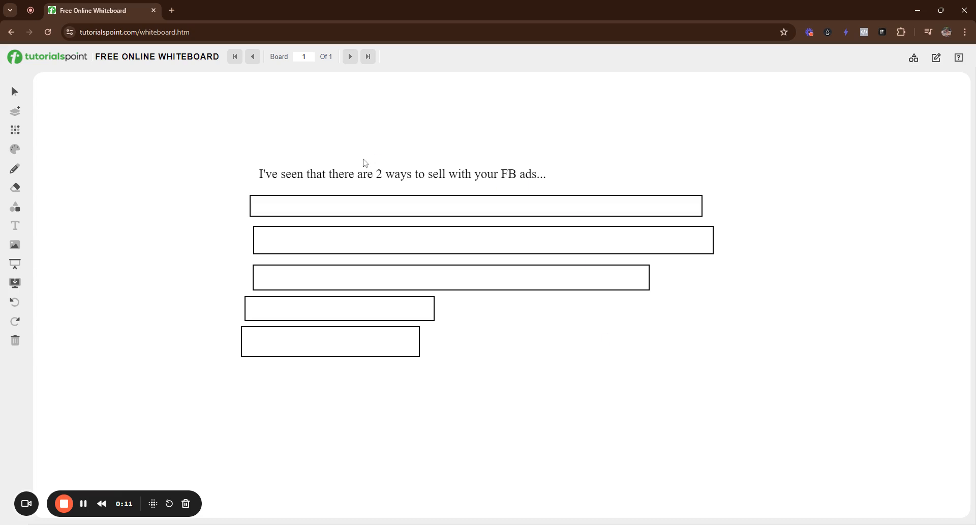
# - Enter '1. Use a multi-layer strategy and nurture over and over to get a purchase' in the first box
pyautogui.click(476, 206)
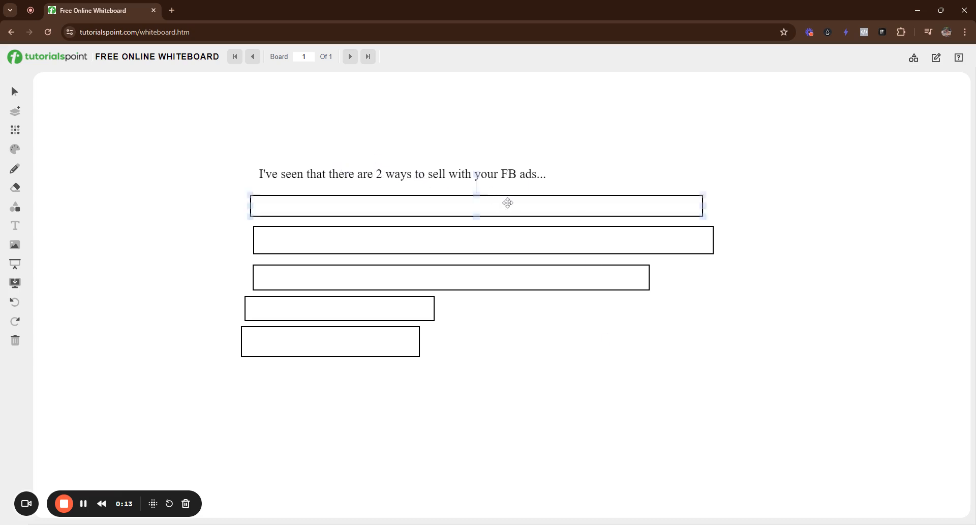
pyautogui.write('1. Use a multi-layer strategy and nurture over and over to get a purchase')
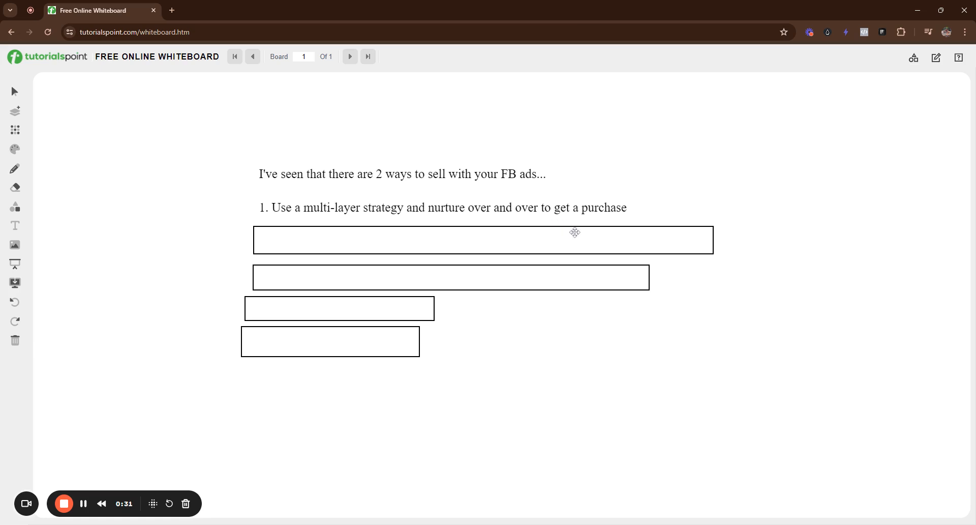
# - Add the caveat '(takes a very long time to convert and is not scalable as limited by MOF audience size)'
pyautogui.write('(takes a very long time to convert and is not scalable as limited by MOF audience size)')
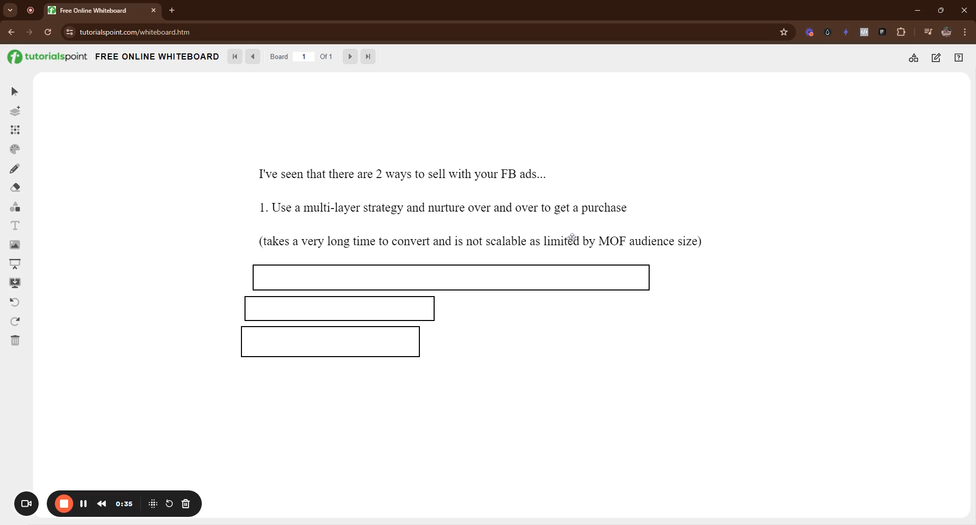
pyautogui.moveTo(711, 242)
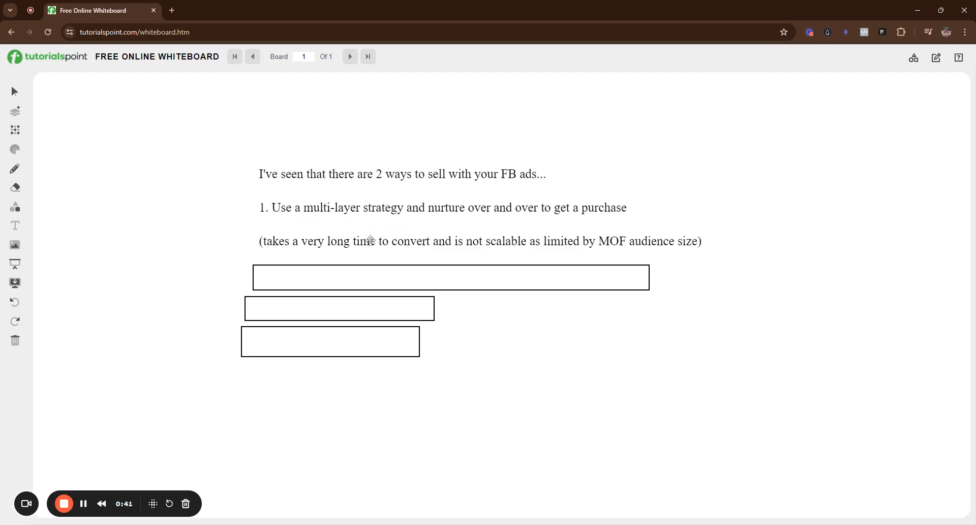
pyautogui.moveTo(329, 213)
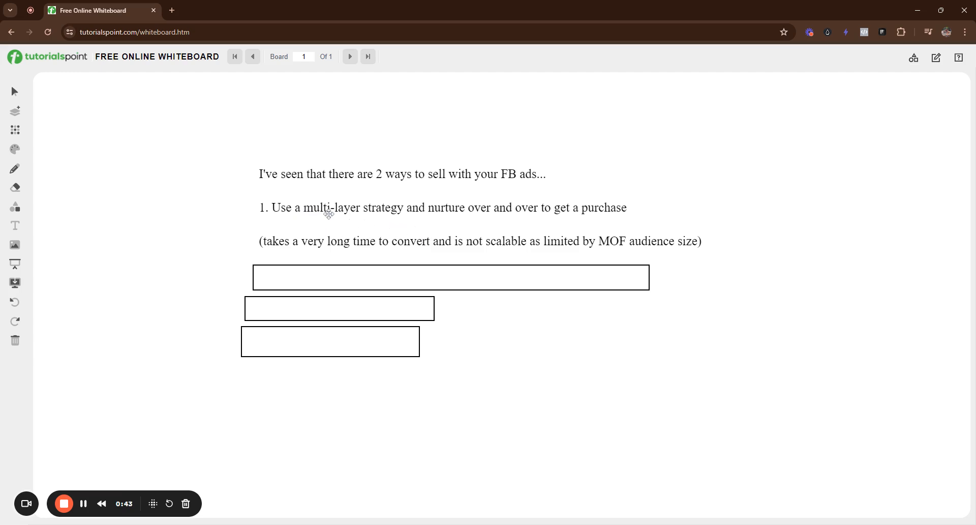
pyautogui.moveTo(309, 211)
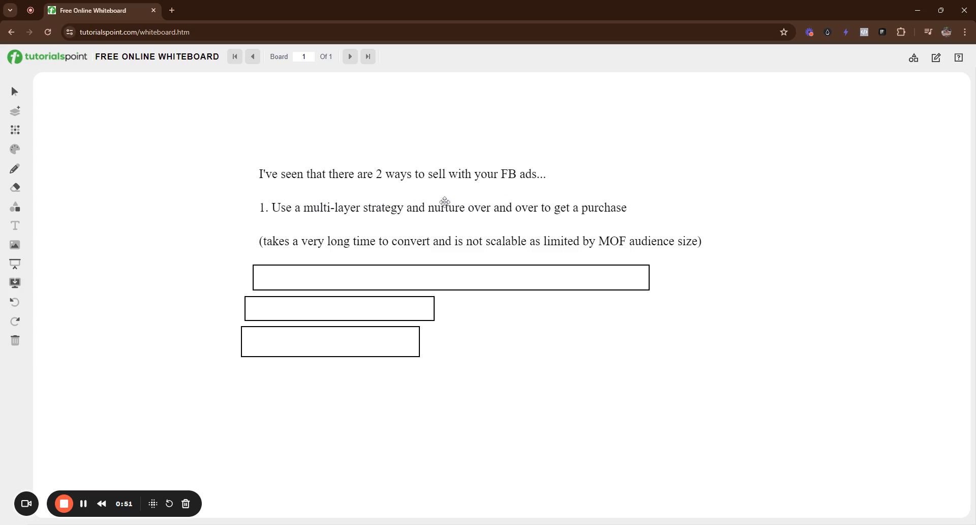
pyautogui.moveTo(608, 211)
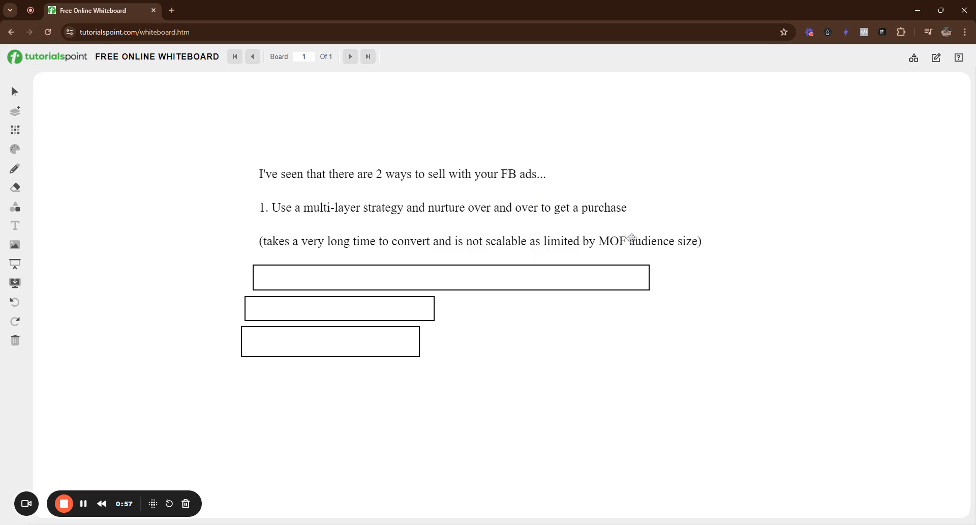
pyautogui.moveTo(399, 160)
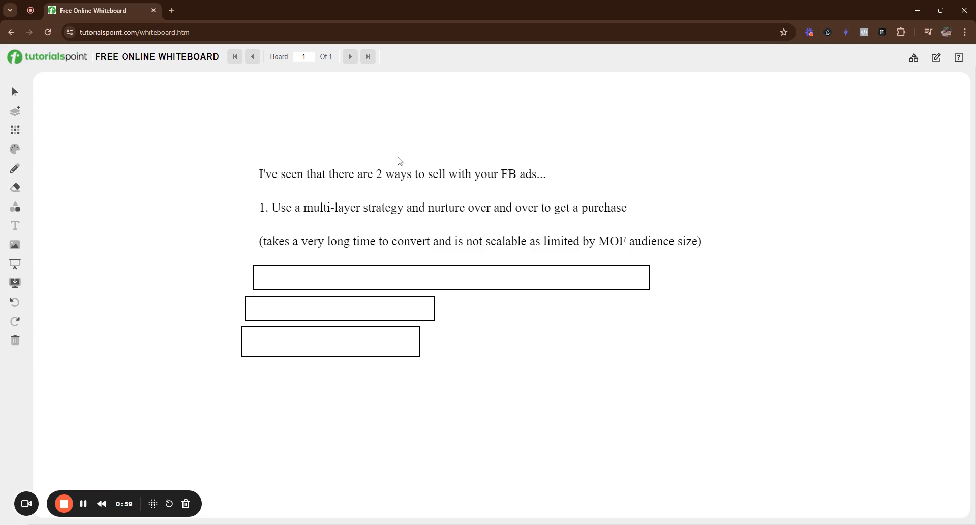
pyautogui.moveTo(364, 220)
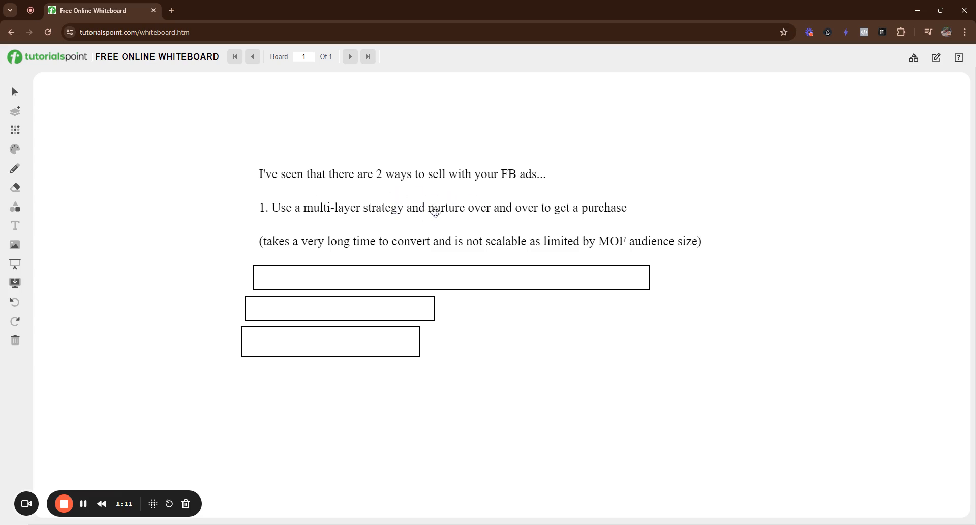
# - Enter '2. Use intensity & psychology and push people to buy from your TOF ads' with '(quick and very scalable)'
pyautogui.click(330, 341)
pyautogui.write('I like the 2nd one best.')
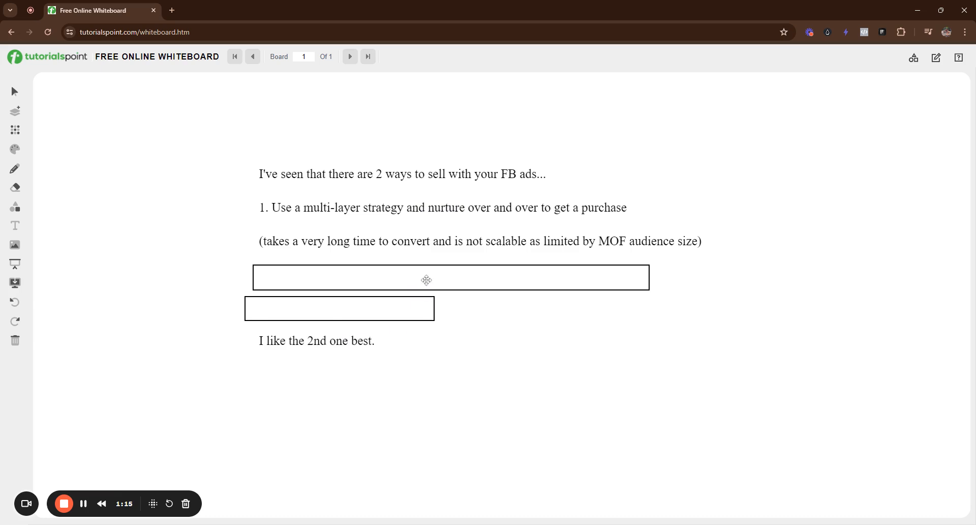
pyautogui.write('2. Use intensity & psychology and push people to buy from your TOF ads')
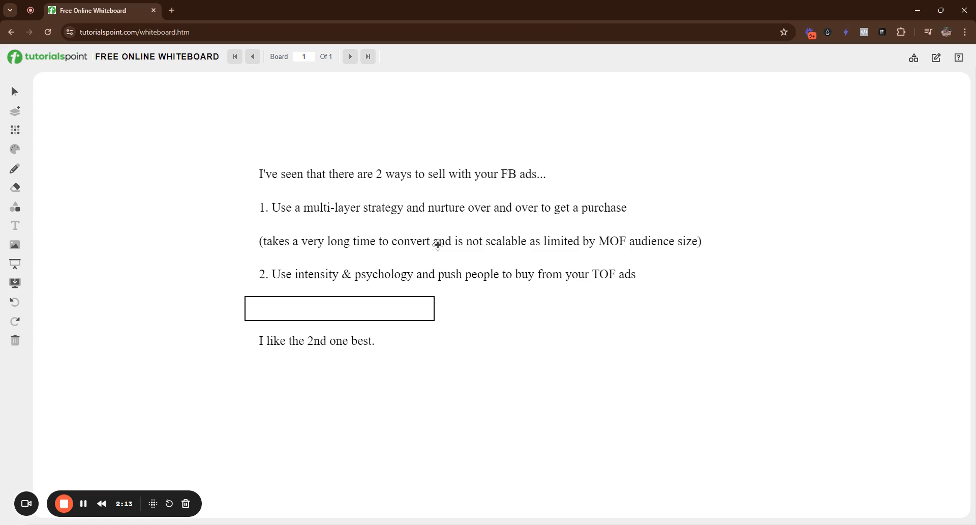
pyautogui.write('(quick and very scalable)')
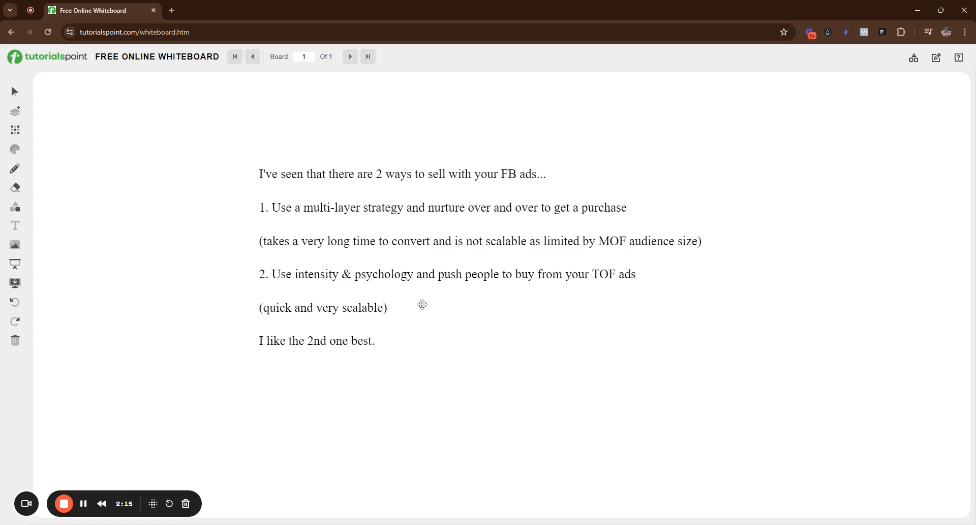
pyautogui.moveTo(241, 272)
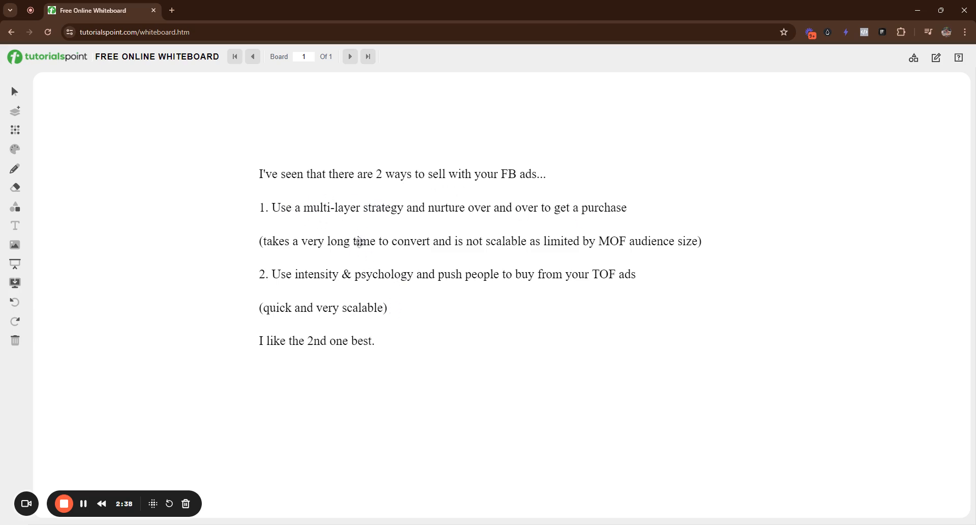
pyautogui.moveTo(688, 279)
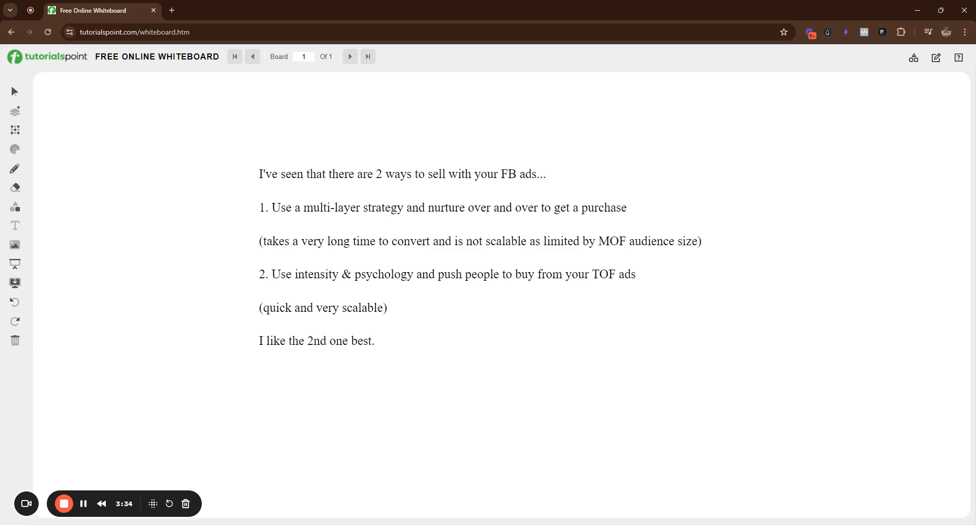
pyautogui.moveTo(318, 110)
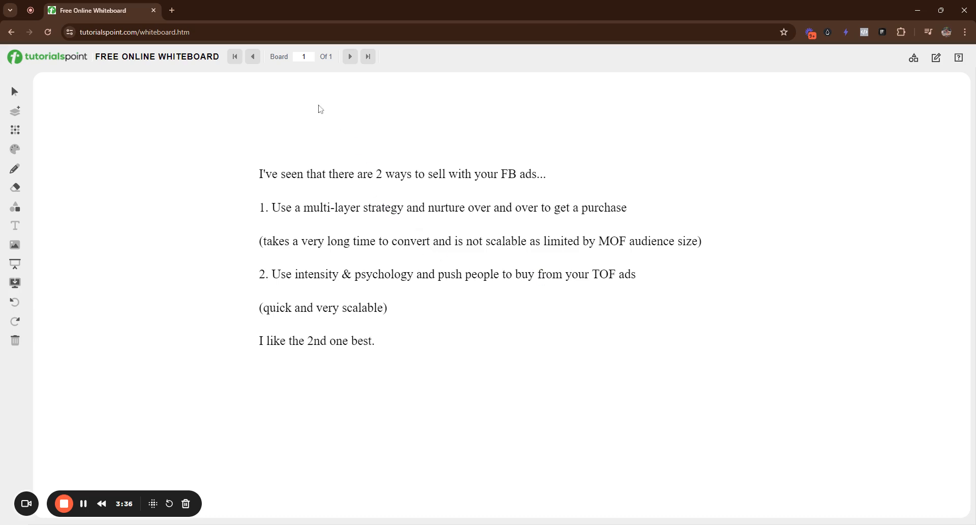
pyautogui.moveTo(181, 117)
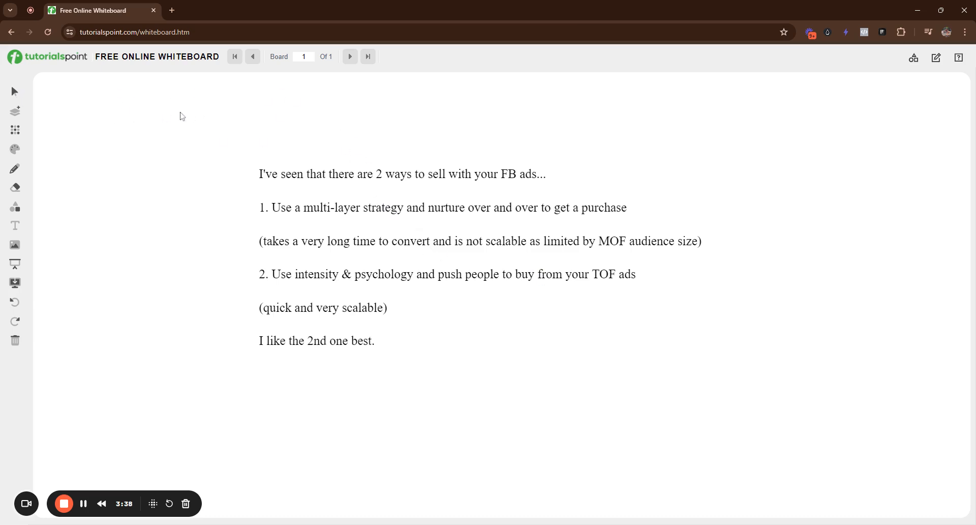
pyautogui.moveTo(220, 180)
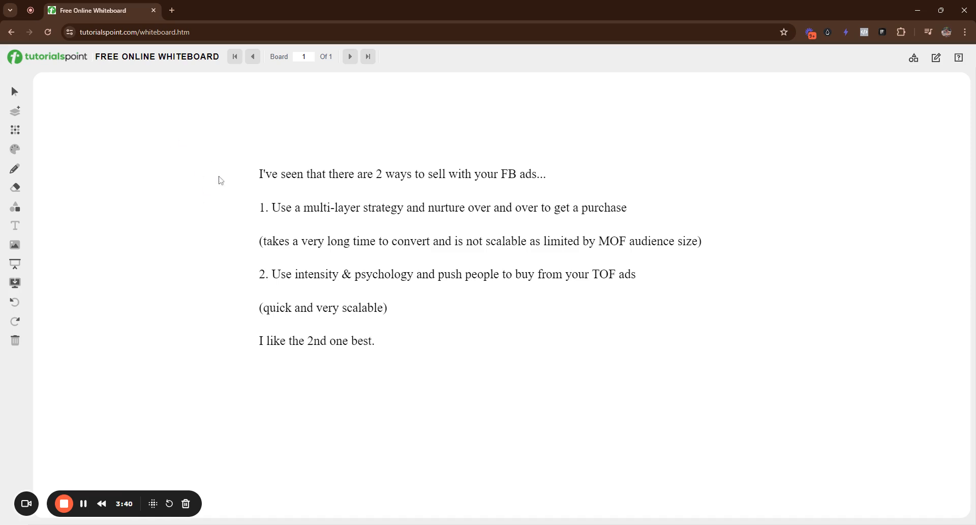
pyautogui.moveTo(212, 293)
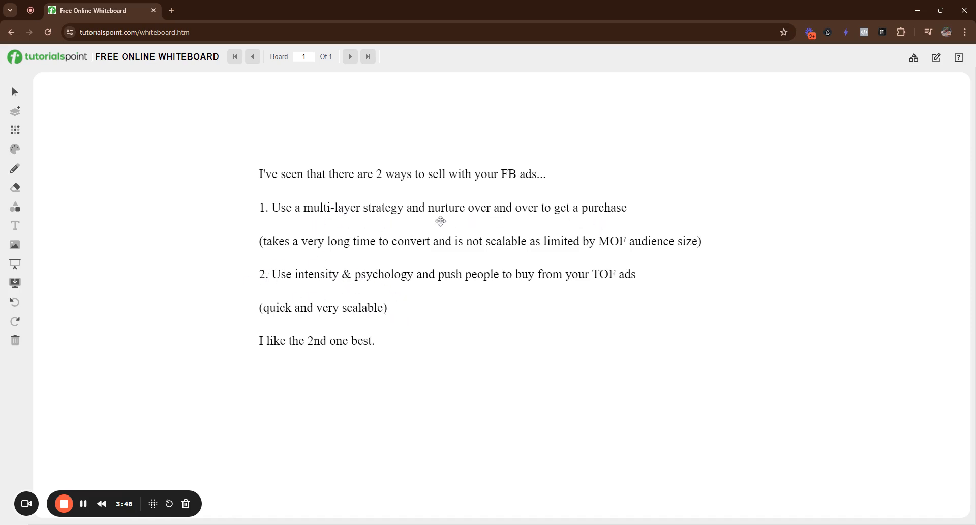
pyautogui.moveTo(385, 309)
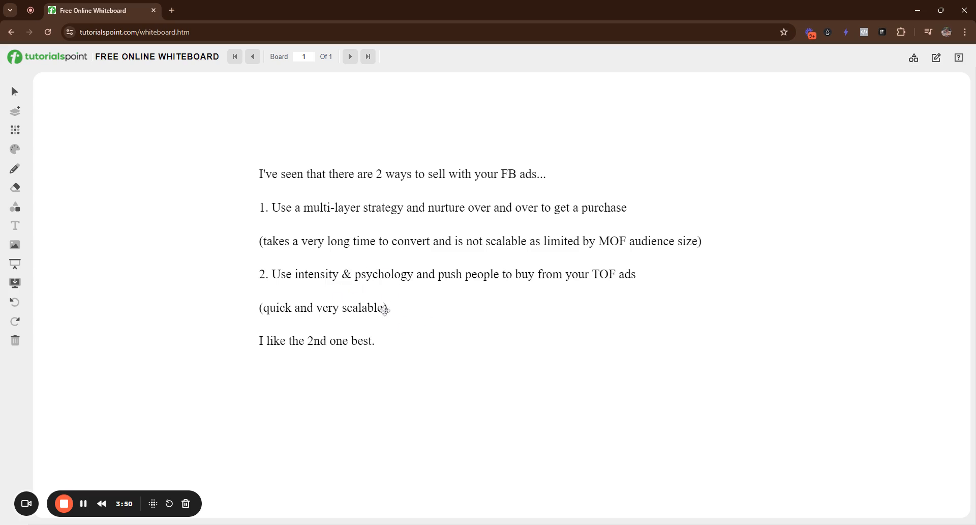
pyautogui.moveTo(439, 374)
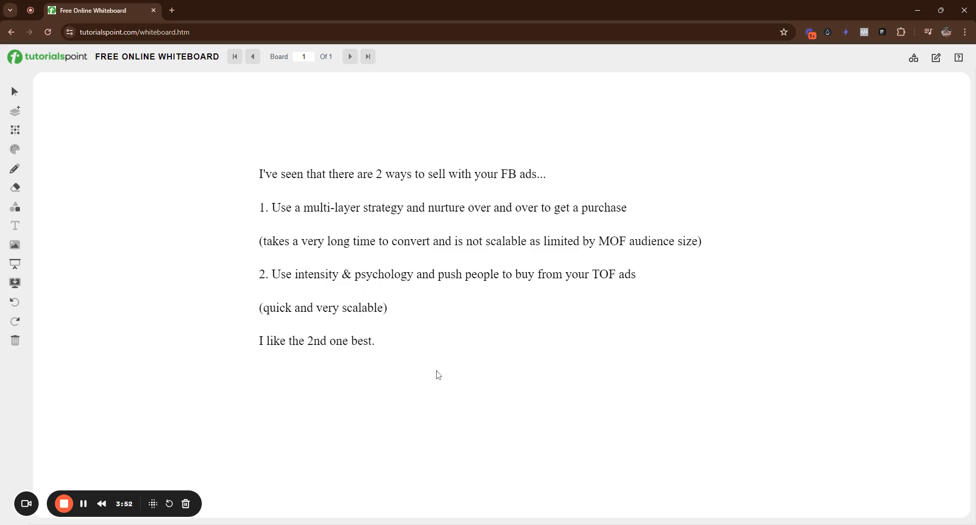